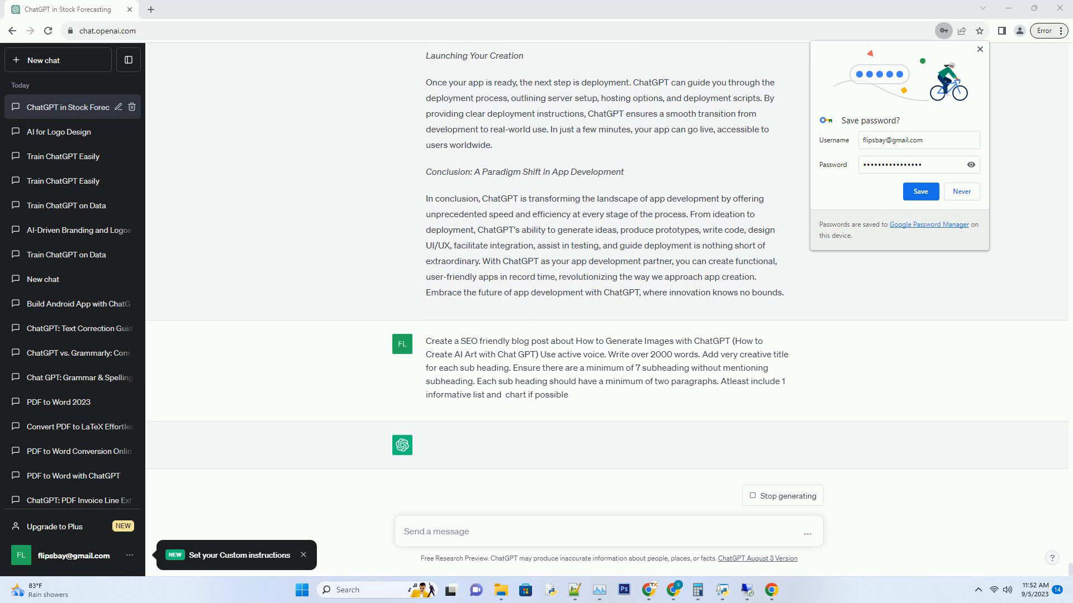
# Let the blog post finish generating through section 7, Collaborative Art, and its Conclusion, scrolling to the end
pyautogui.click(608, 531)
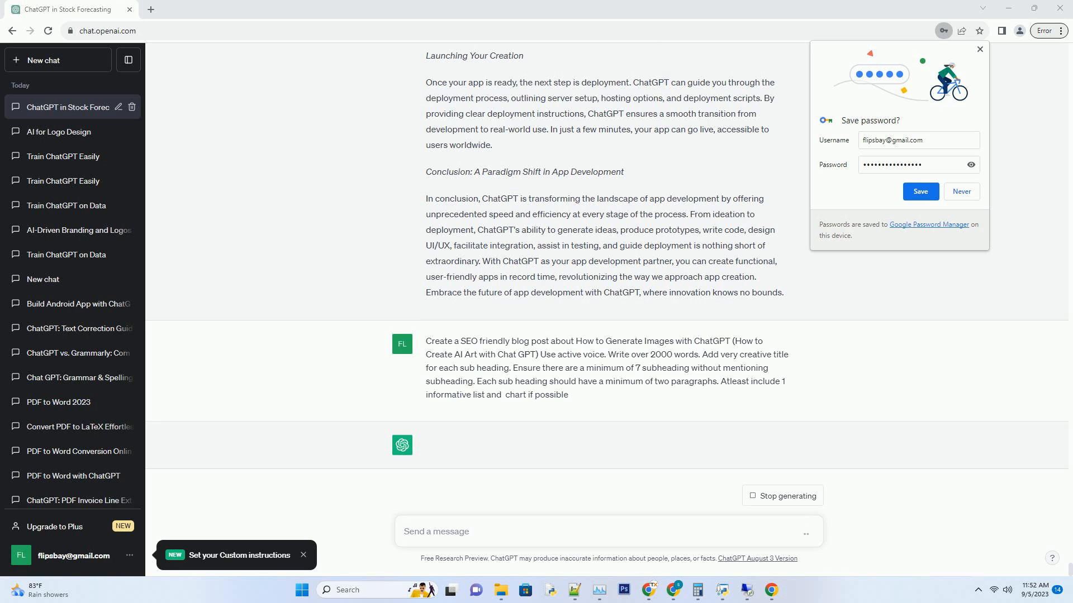
pyautogui.click(609, 531)
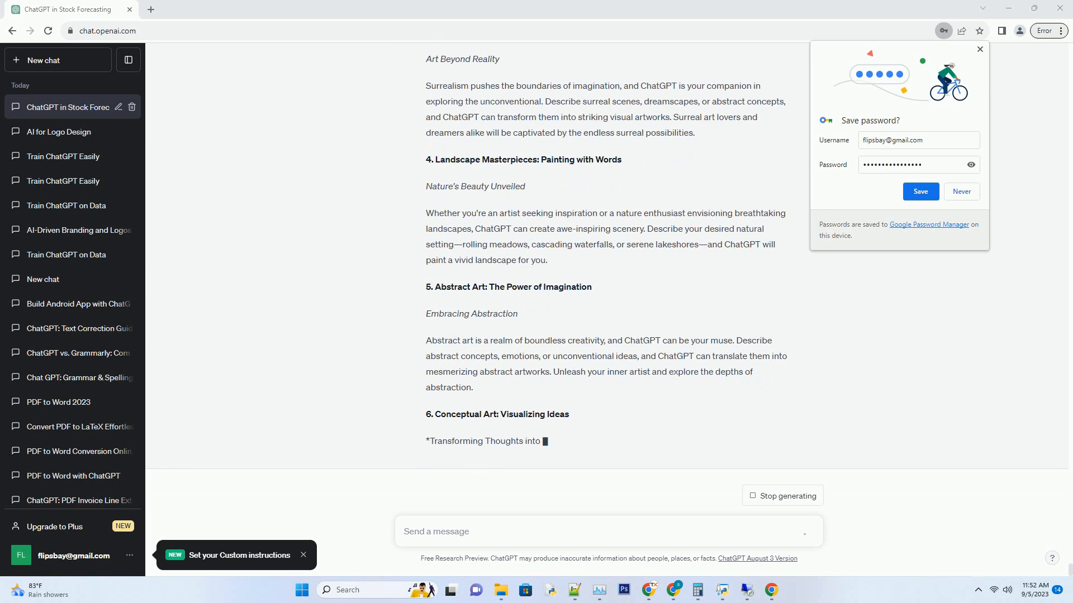
pyautogui.scroll(-3)
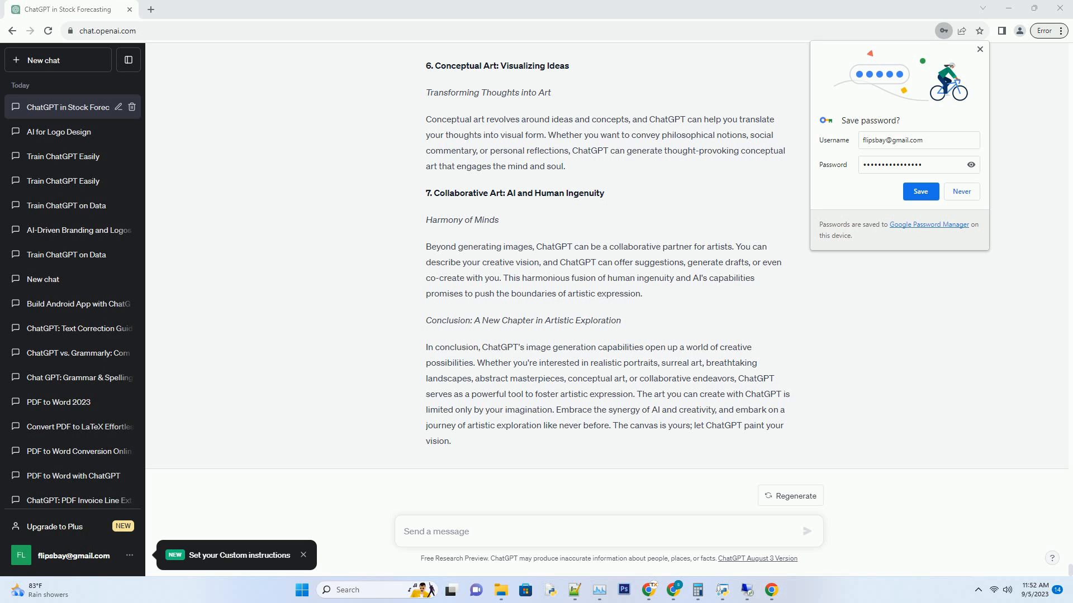
pyautogui.click(404, 531)
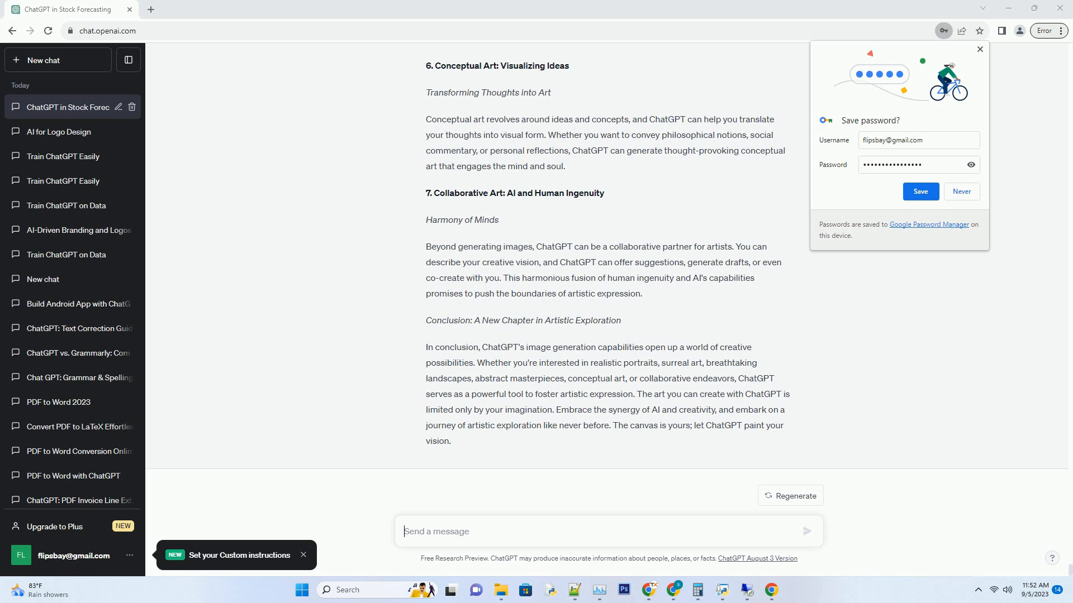
pyautogui.click(435, 531)
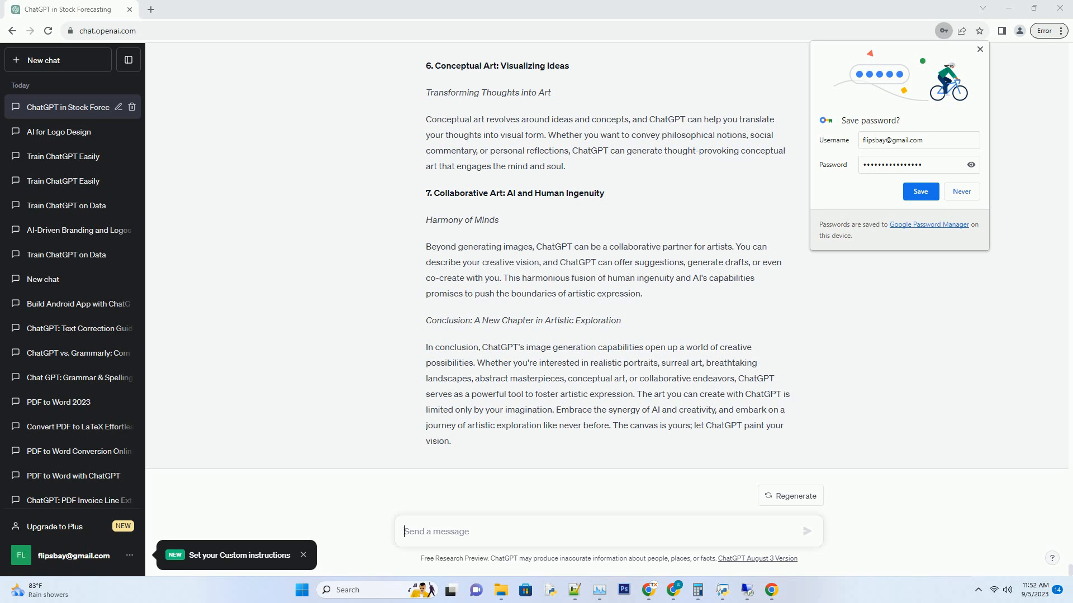
pyautogui.click(438, 531)
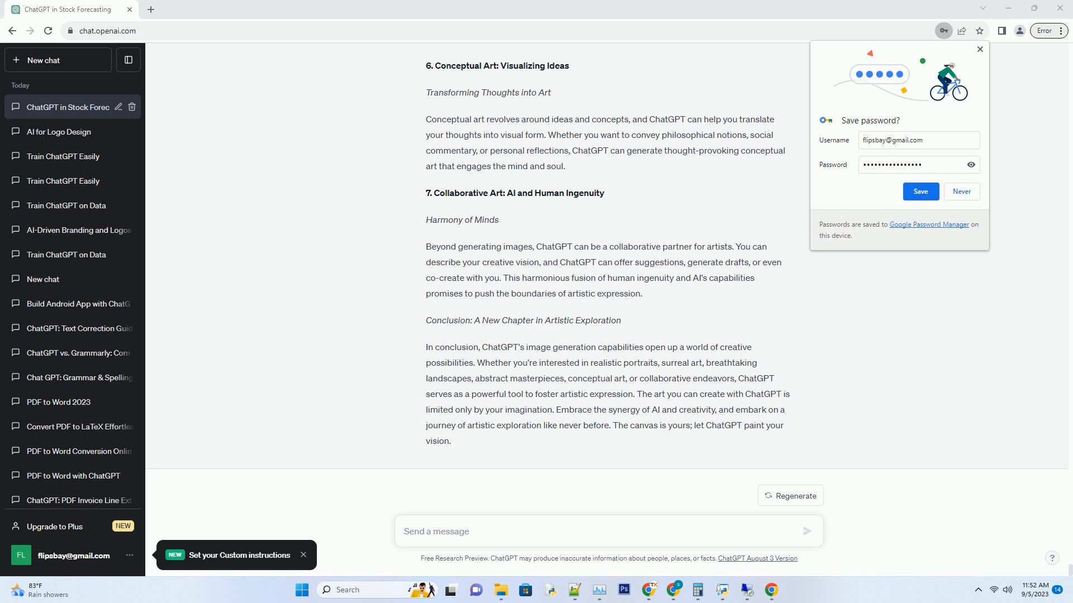